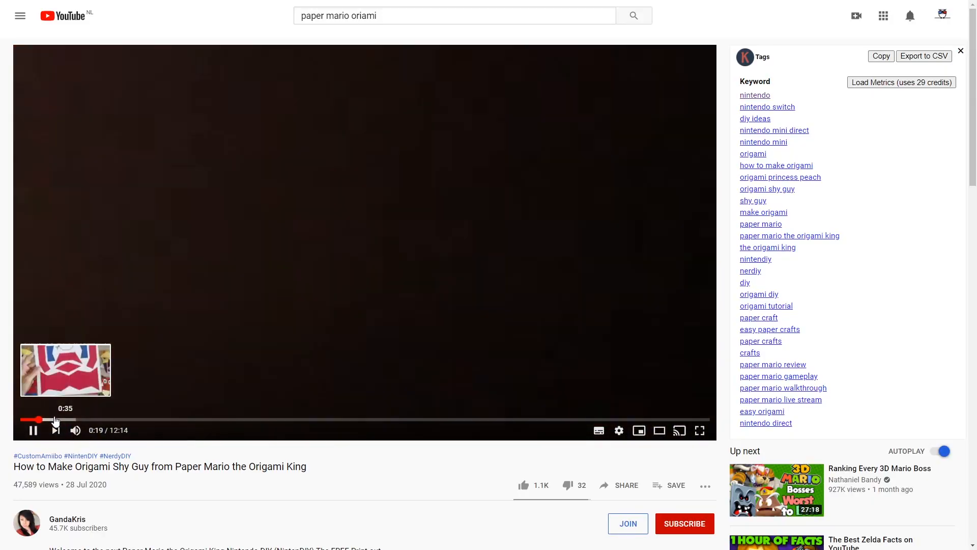
- Pause the Shy Guy tutorial at 0:21 and scroll past the description to the comments
left_click(32, 430)
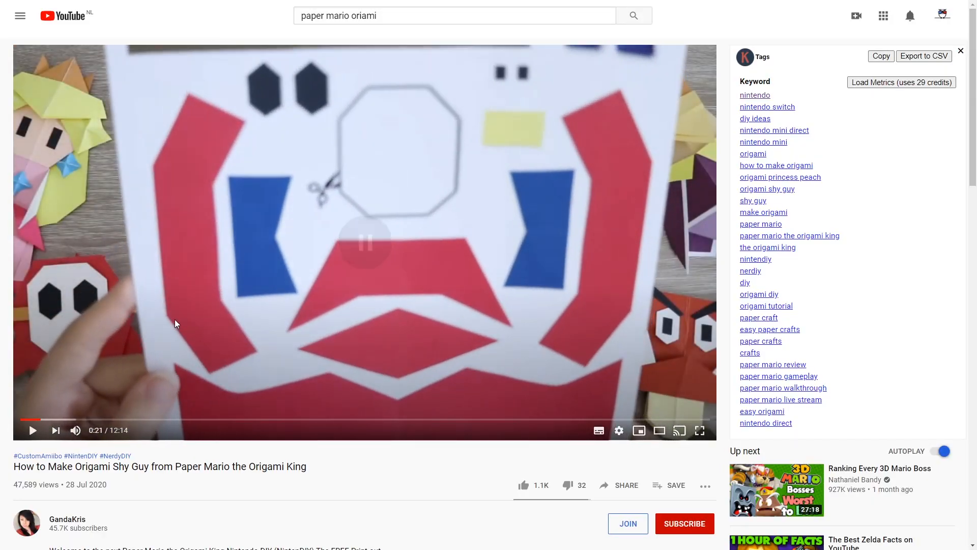
scroll("down", 3)
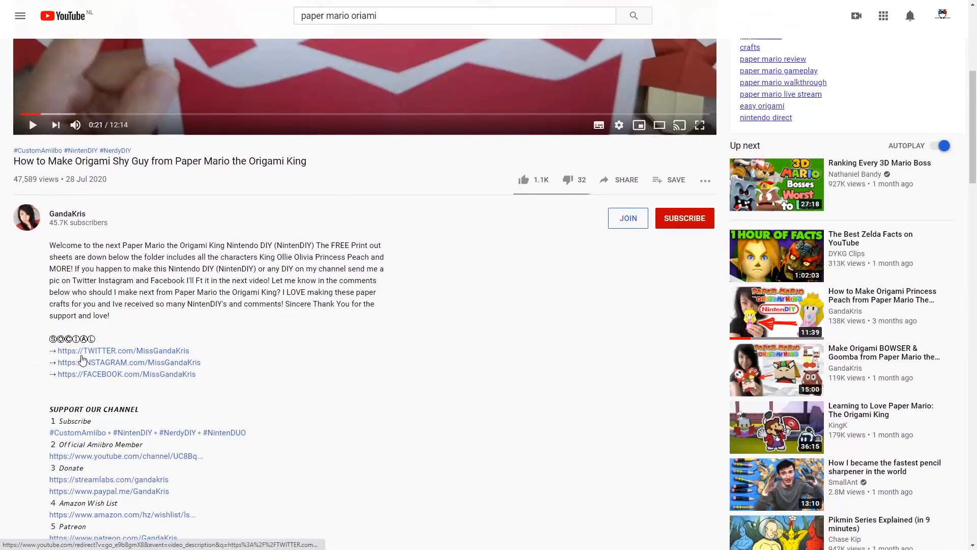
scroll("down", 3)
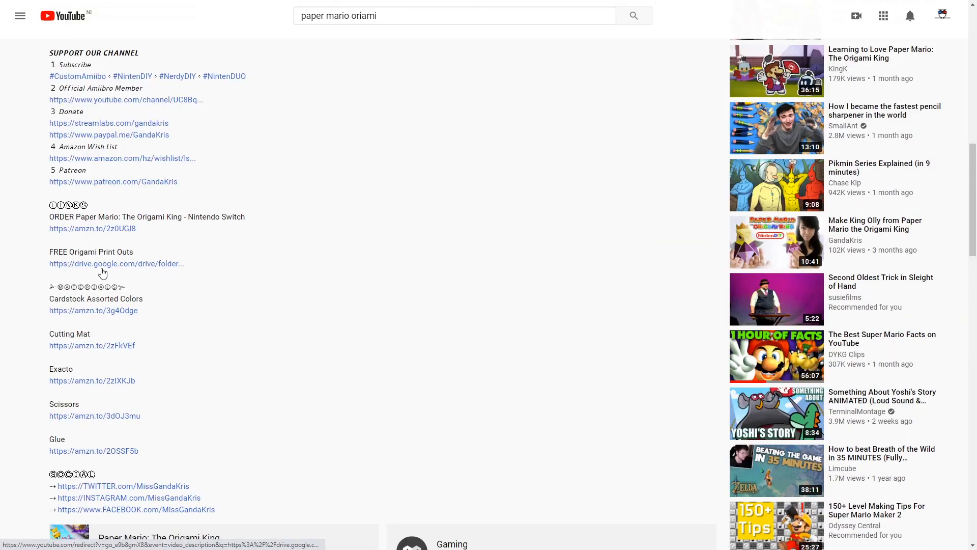
scroll("down", 3)
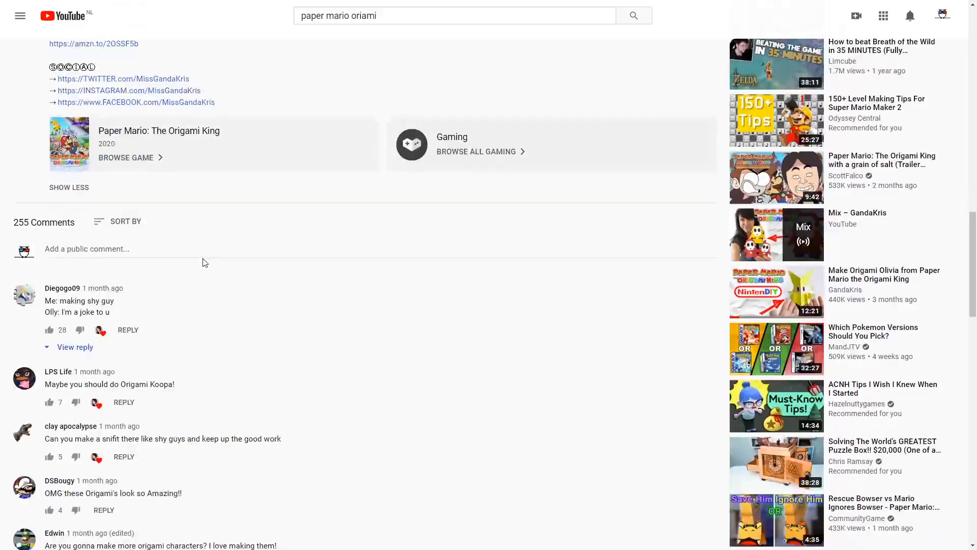
- Post the comment 'Nice geometry bro! (L)' under the origami video
type("Nice")
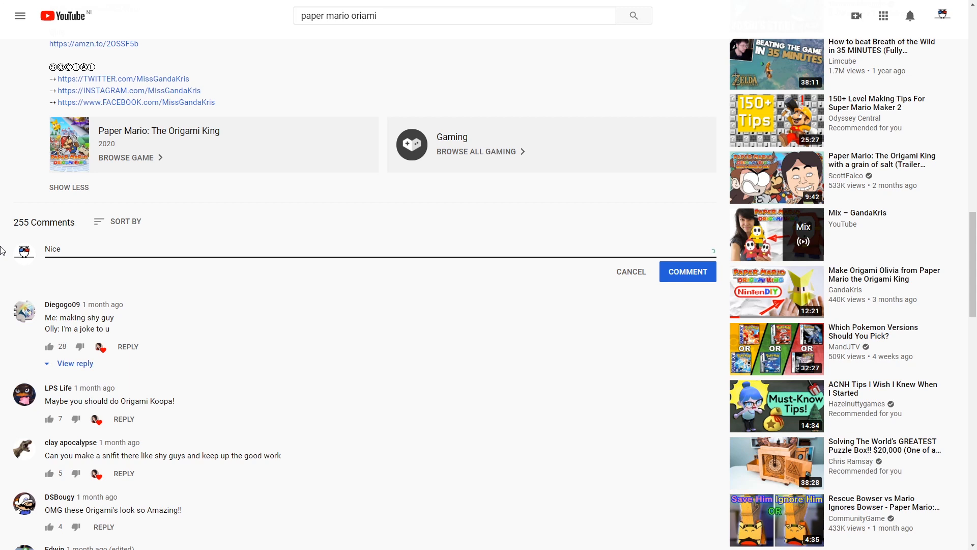
type("geometry bro! (L")
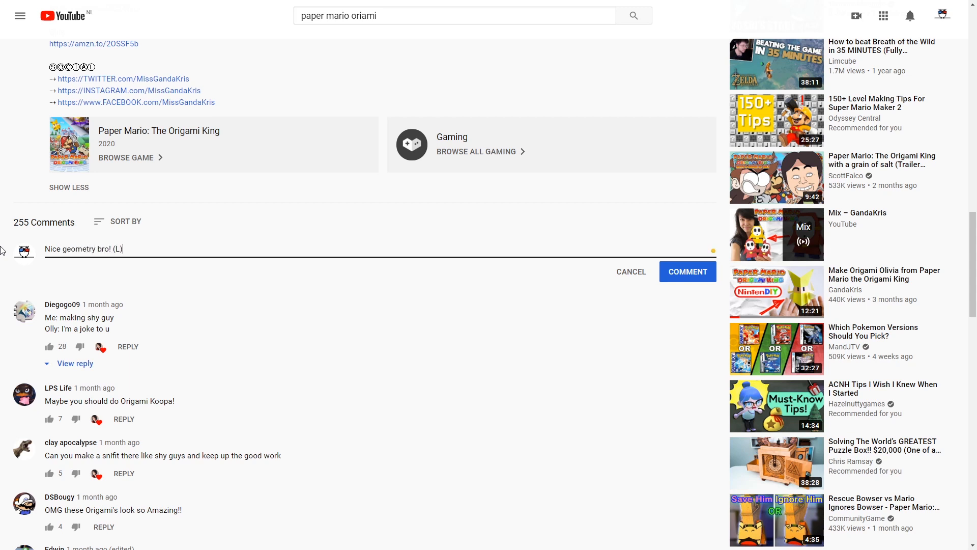
left_click(687, 272)
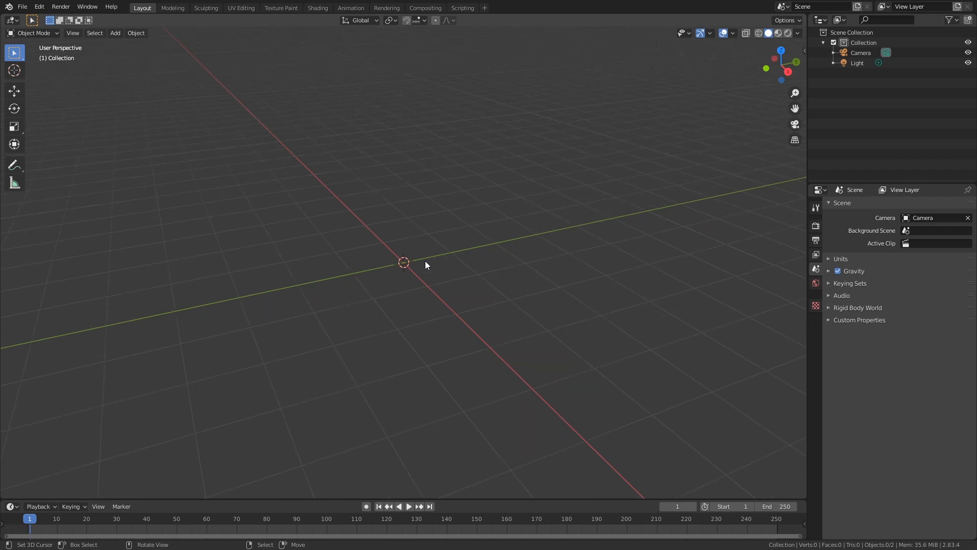
- Add a plane and give it a 0.01 m Solidify modifier
left_click(115, 33)
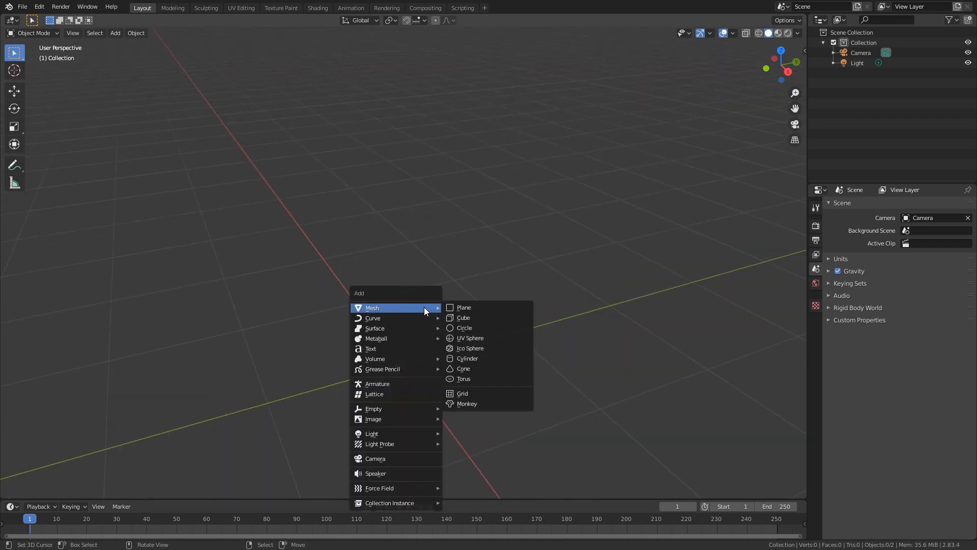
left_click(463, 306)
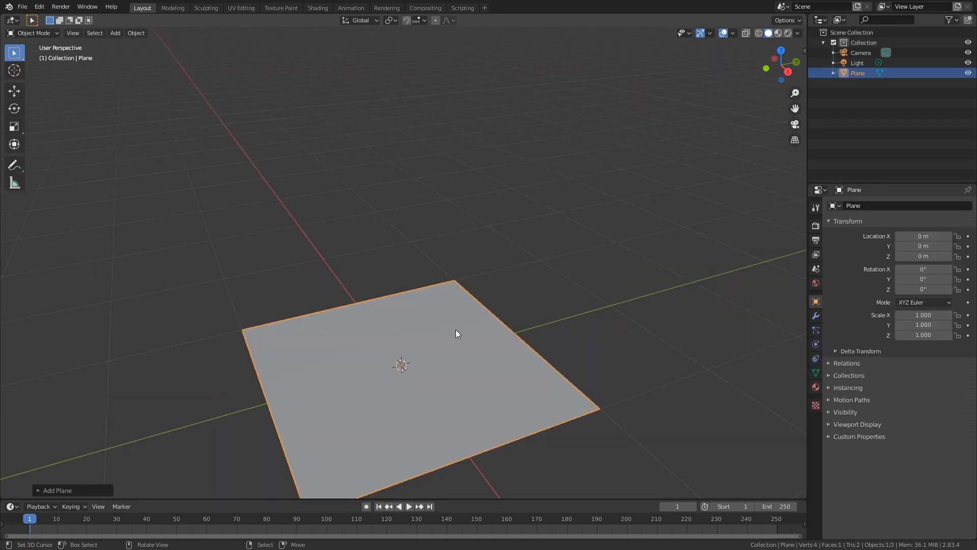
left_click(815, 316)
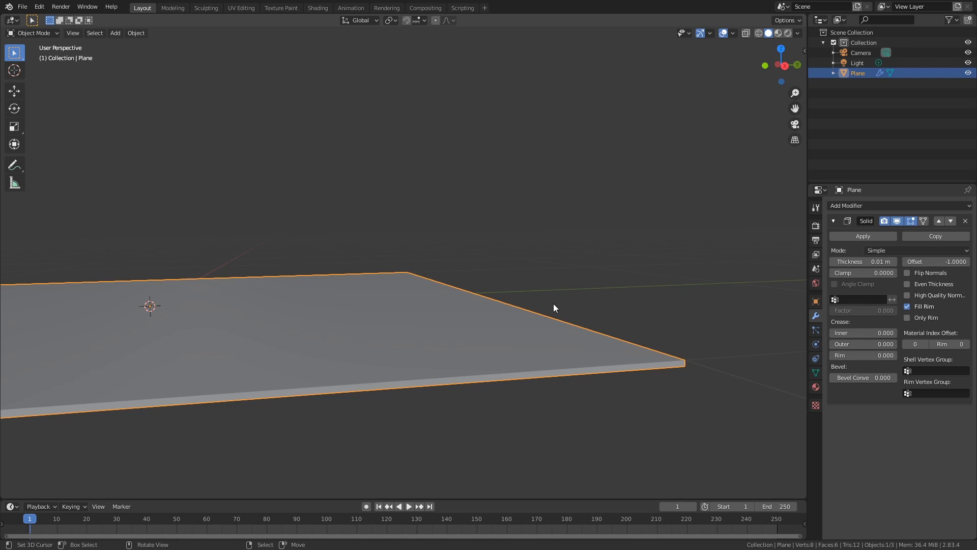
- In Edit Mode, rotate part of the sheet upward and bevel the fold
key("Tab")
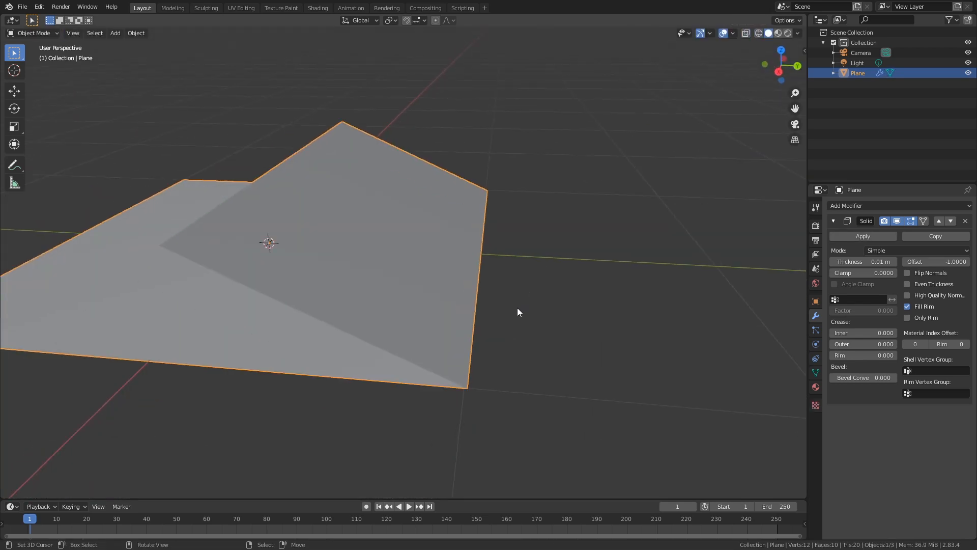
left_click_drag(517, 311, 428, 342)
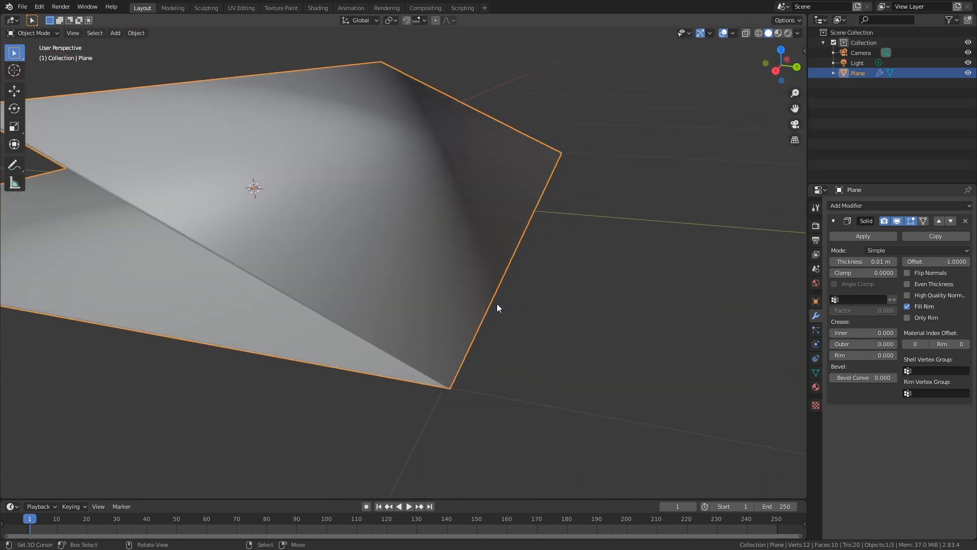
key("Tab")
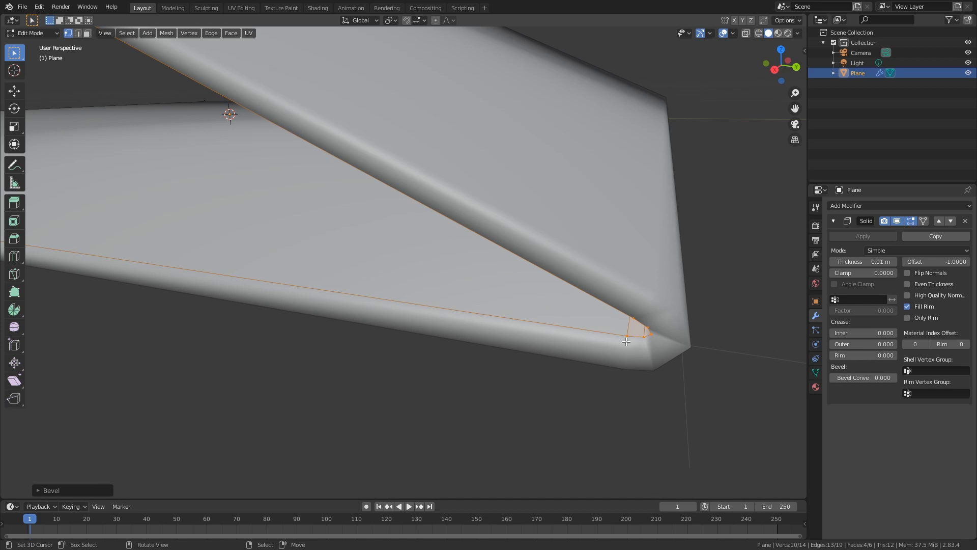
scroll("down", 3)
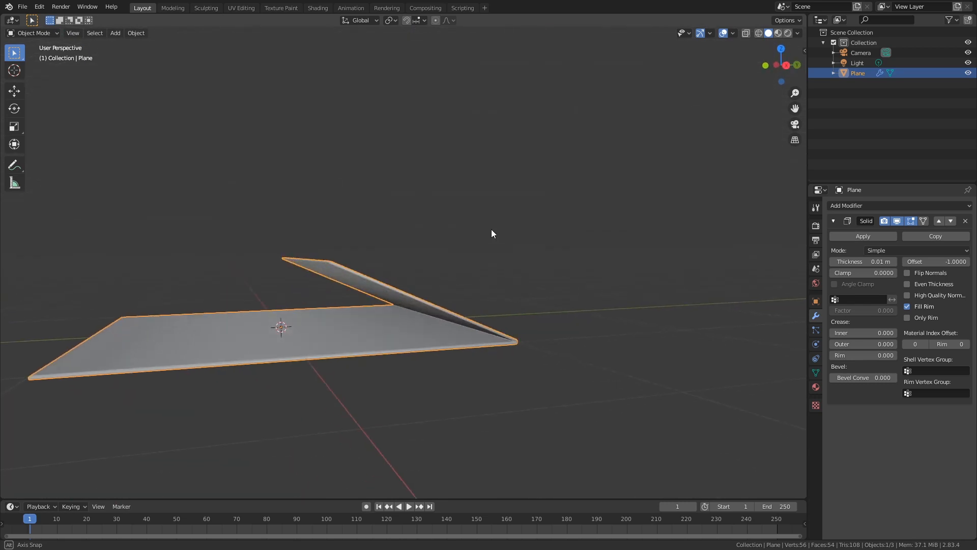
- Reshape a plane's vertices in Top view to fit a printout piece
left_click_drag(493, 233, 436, 308)
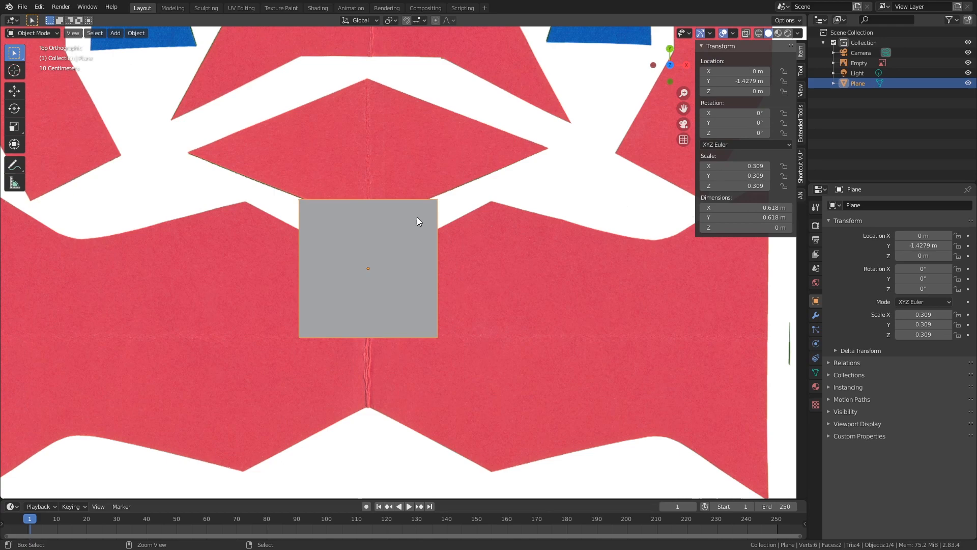
key("Tab")
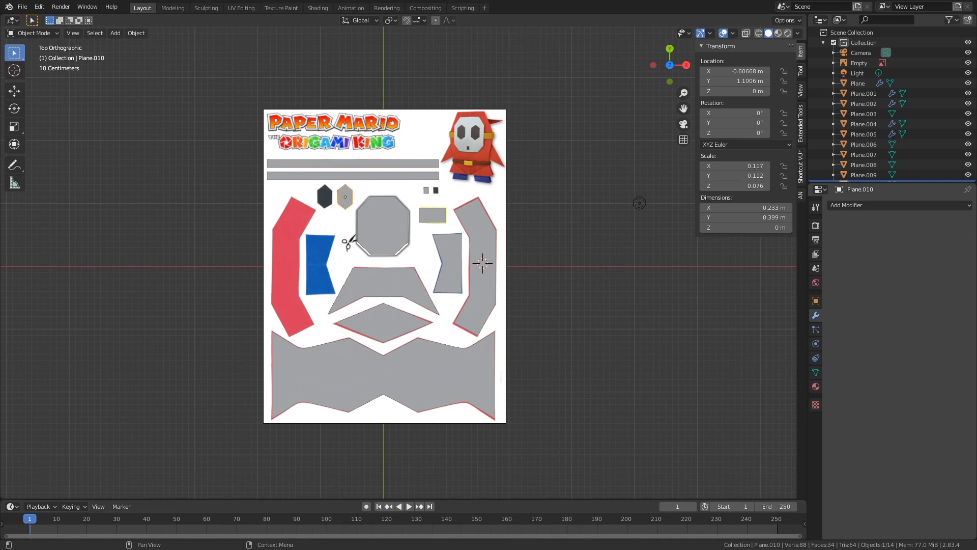
mouse_move(969, 154)
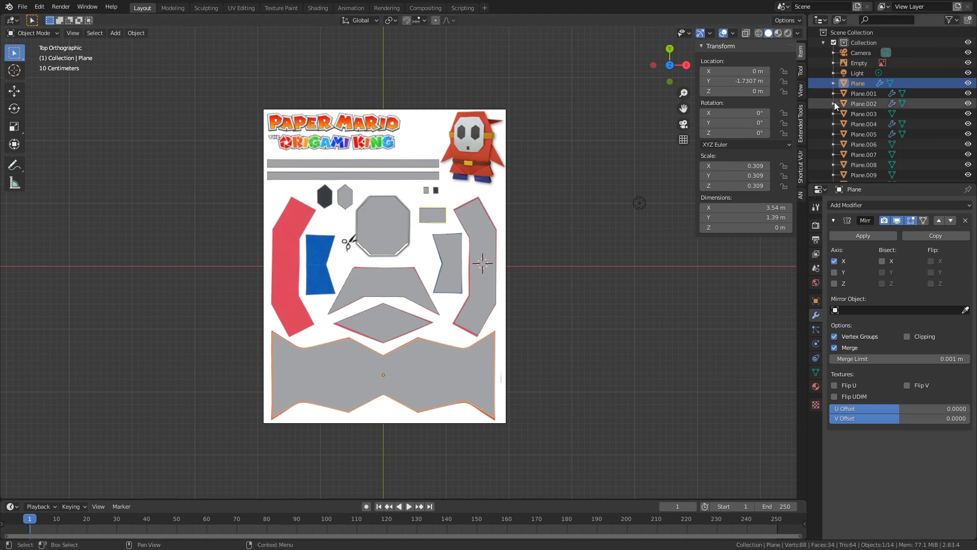
- Rename the bottom plane 'body' and move it into a new 'final_shy_guy' collection
double_click(859, 83)
type("body")
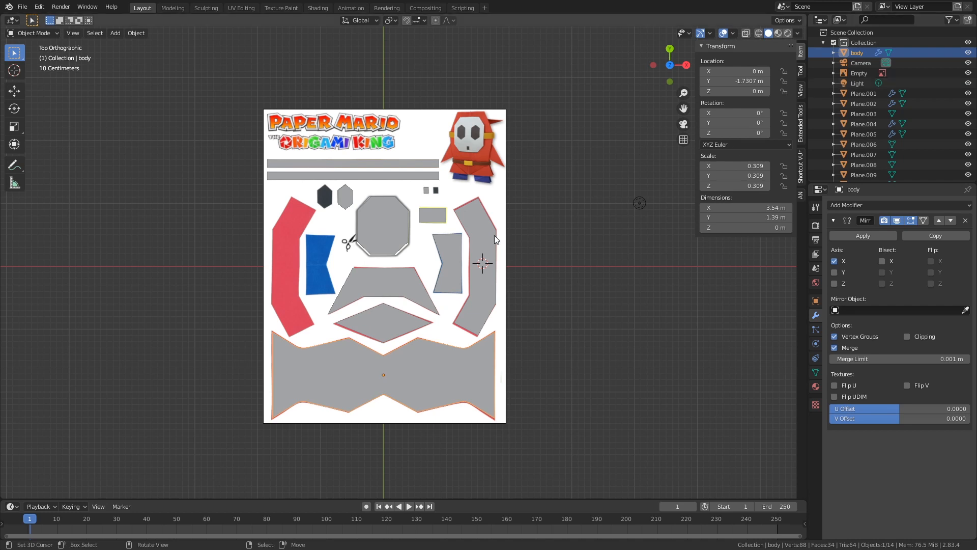
mouse_move(767, 272)
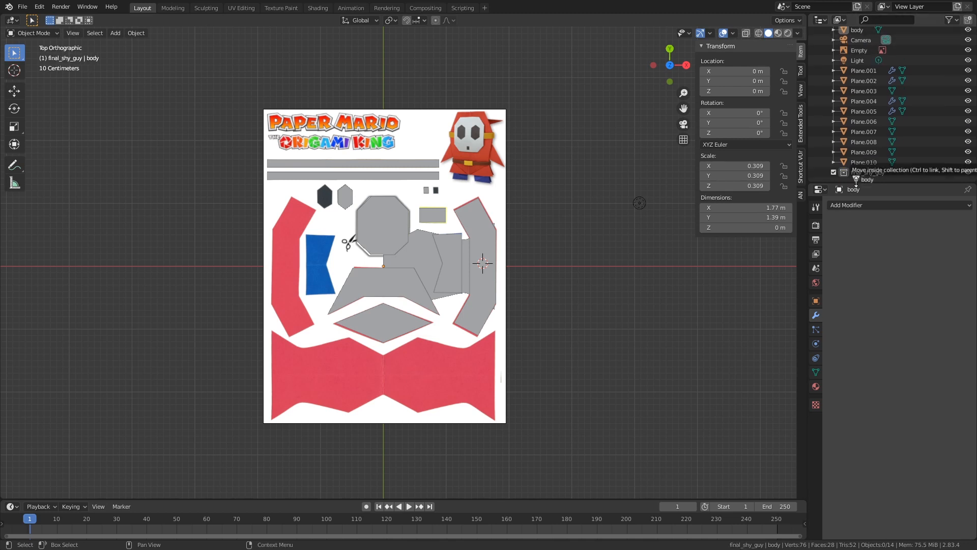
key("Tab")
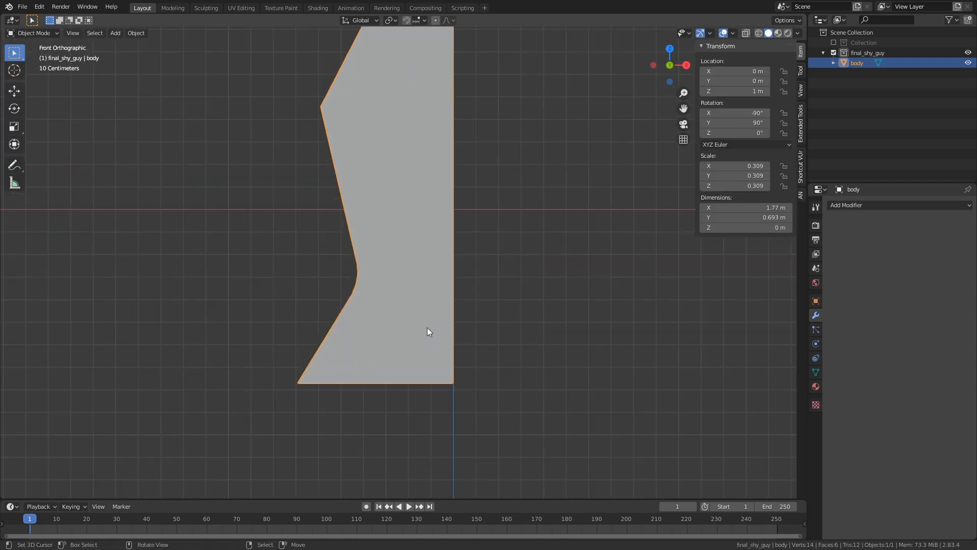
- Knife horizontal fold lines across the body and cut its lower flap diagonally
key("Tab")
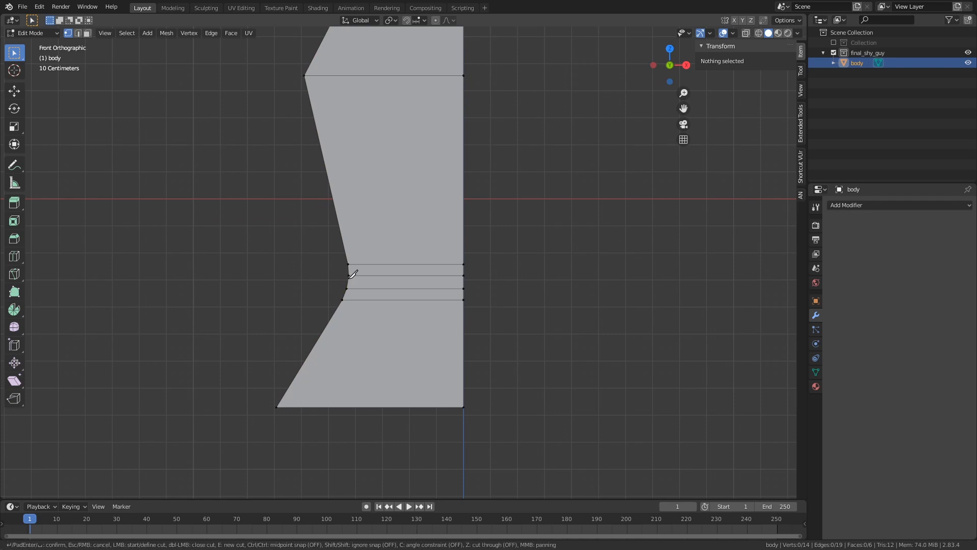
left_click(460, 408)
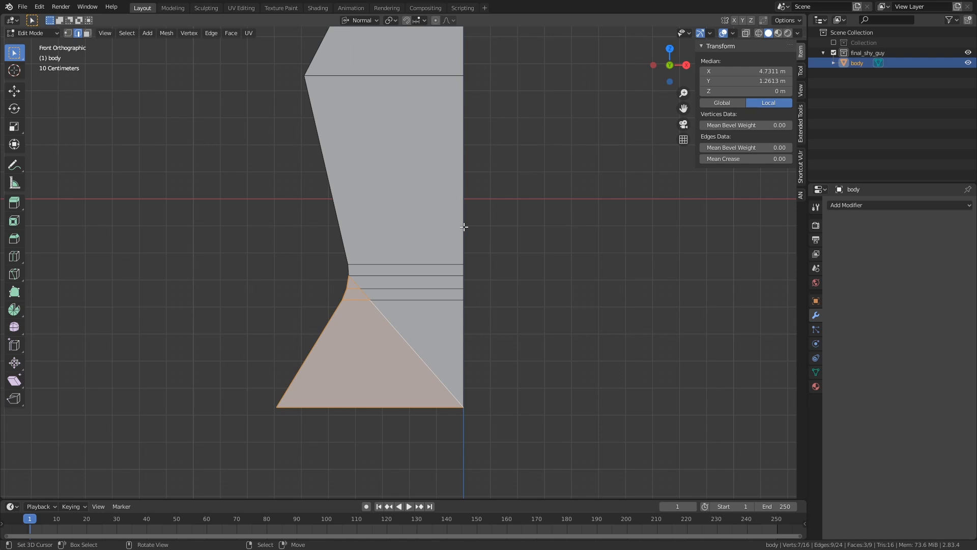
key("r")
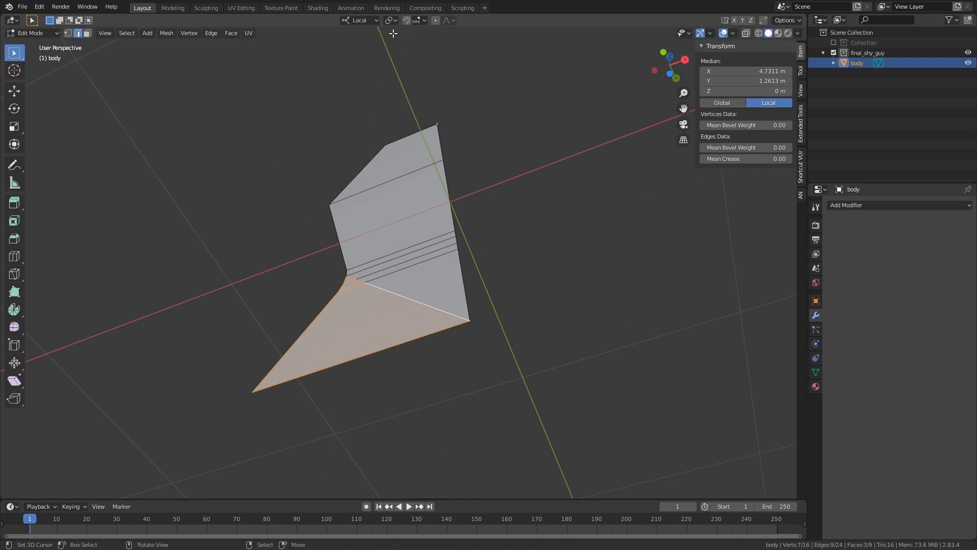
- Scale the lower flap and join the crease-corner vertices with new edges
key("s")
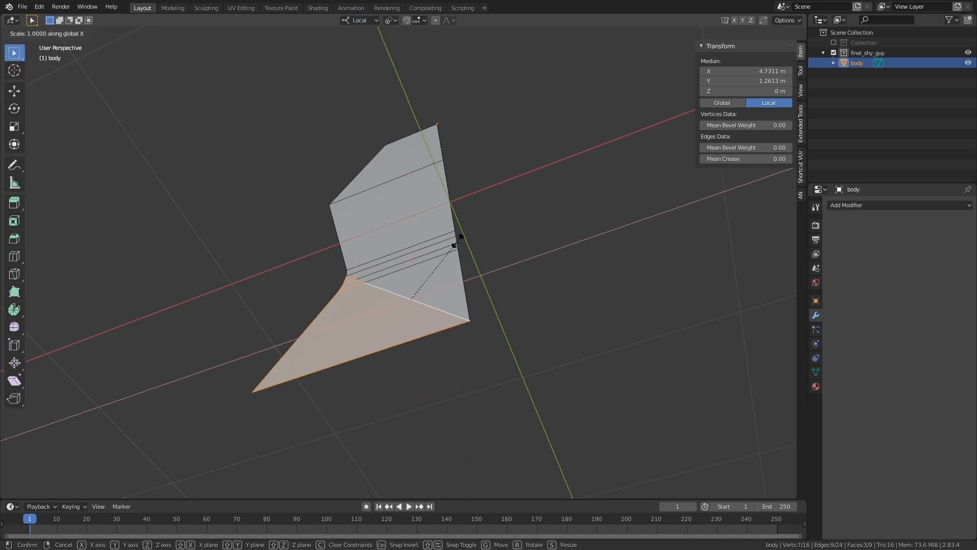
left_click(359, 20)
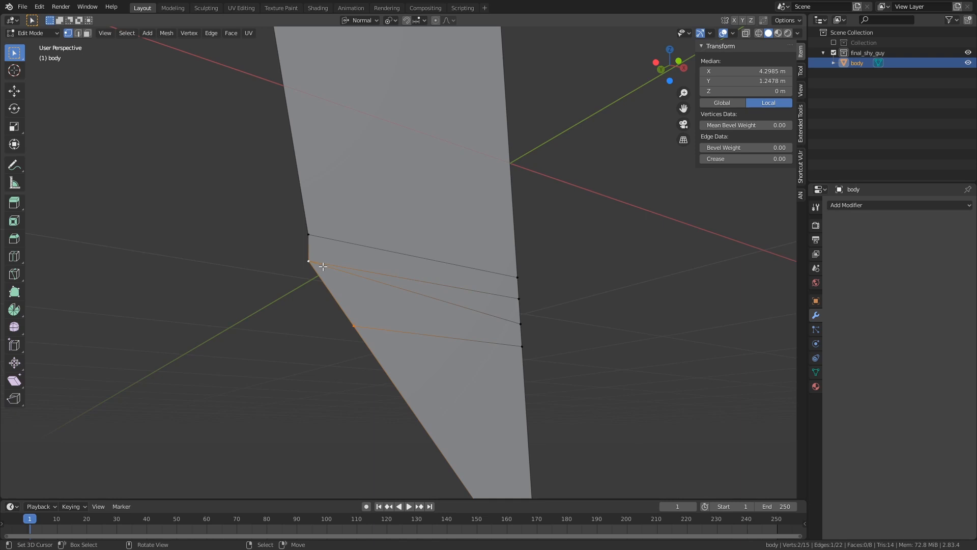
key("x")
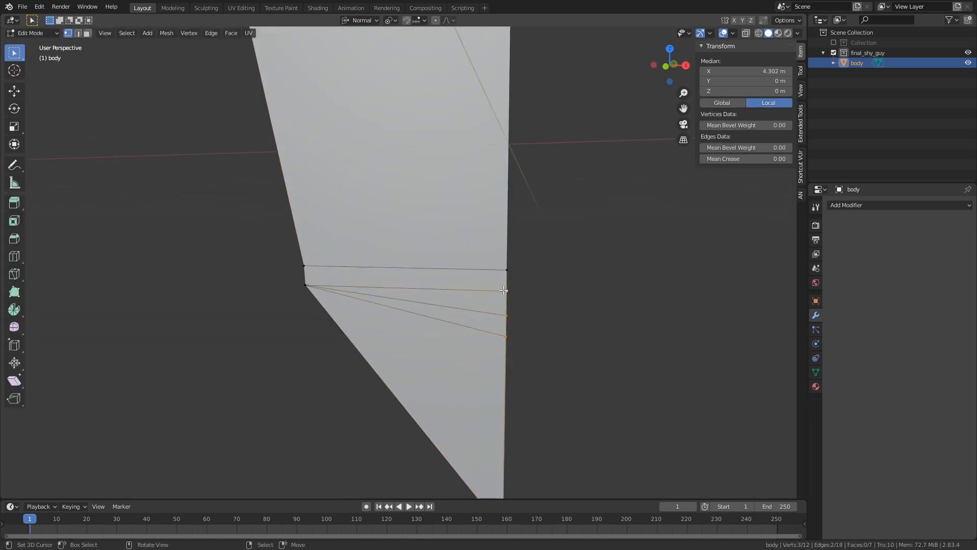
key("Tab")
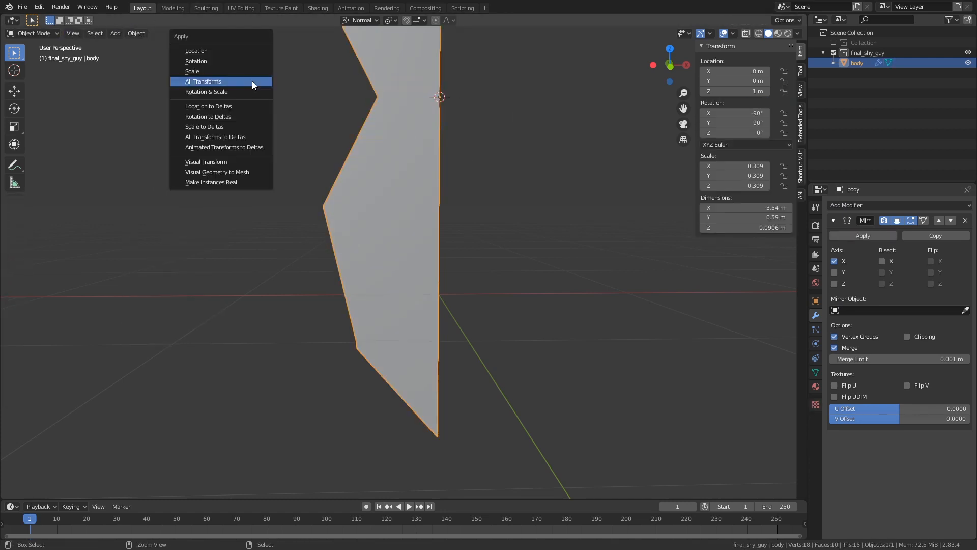
- Apply the body's rotation and scale, then extrude its mesh into depth
left_click(203, 81)
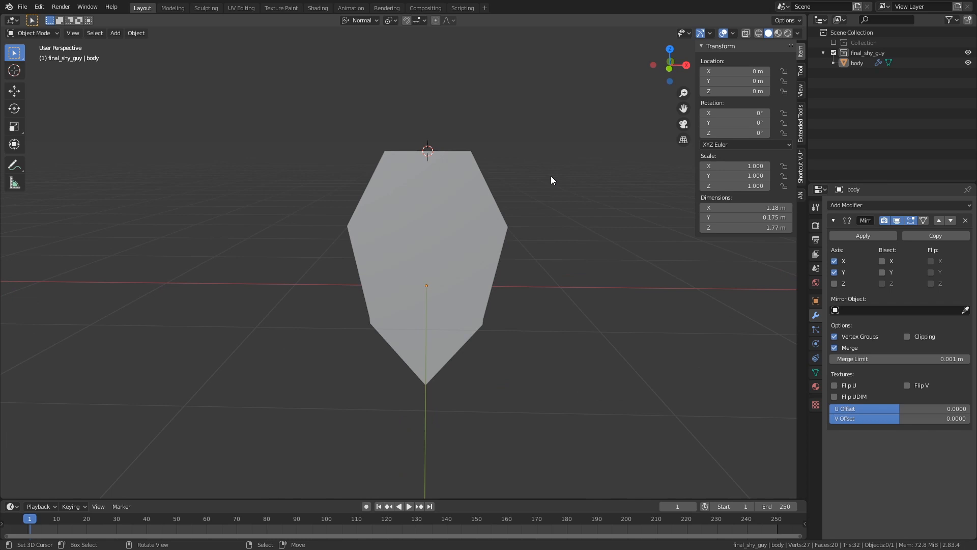
key("Tab")
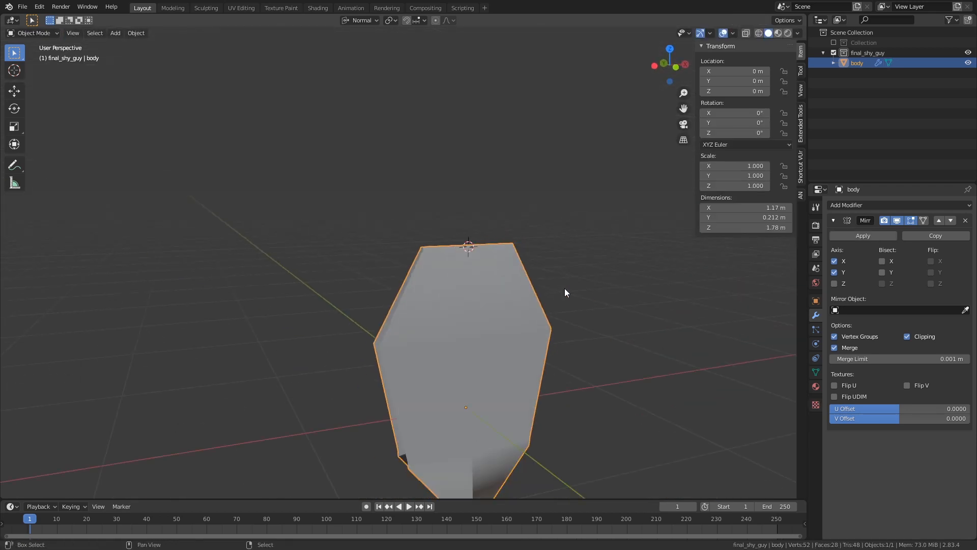
key("Tab")
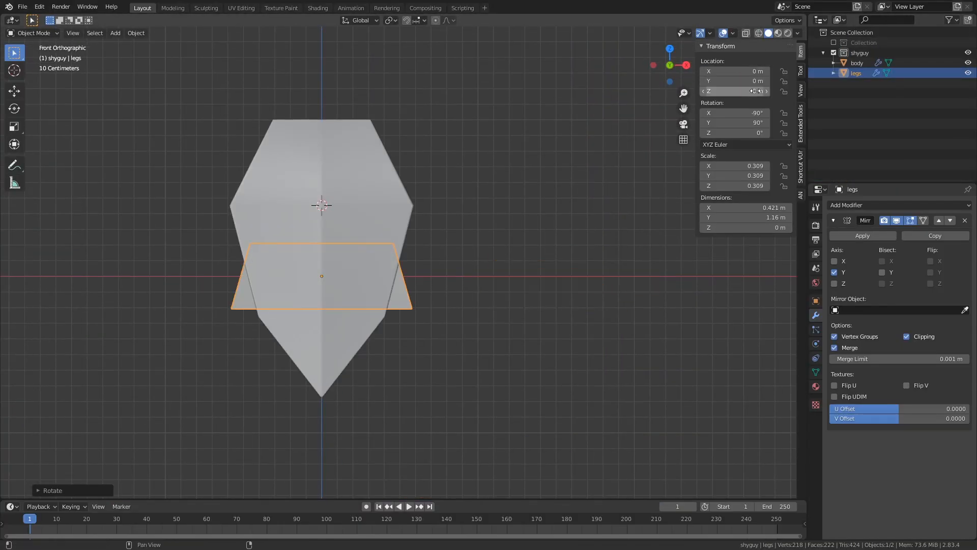
- Set the legs panel's Location Z to 0.5 m and give it 0.01 m thickness
left_click(872, 205)
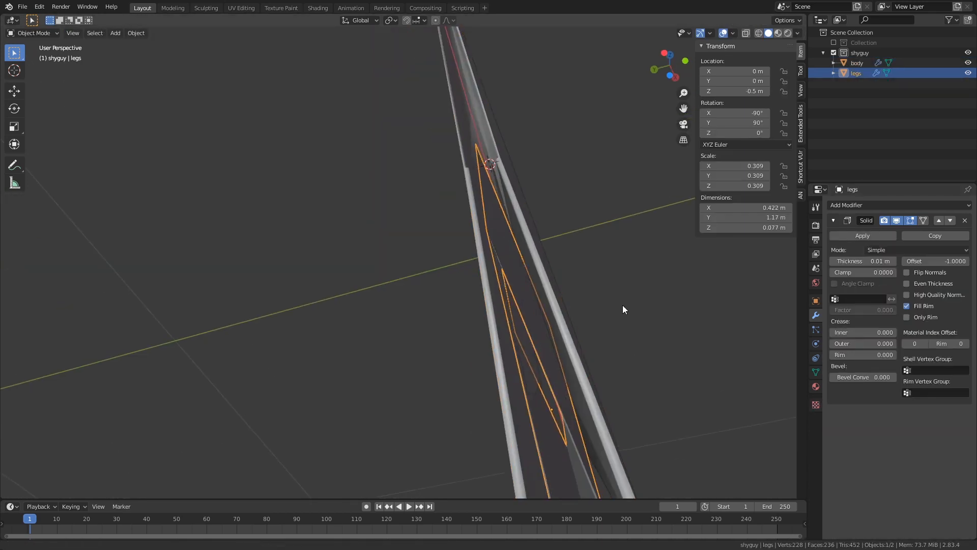
key("Tab")
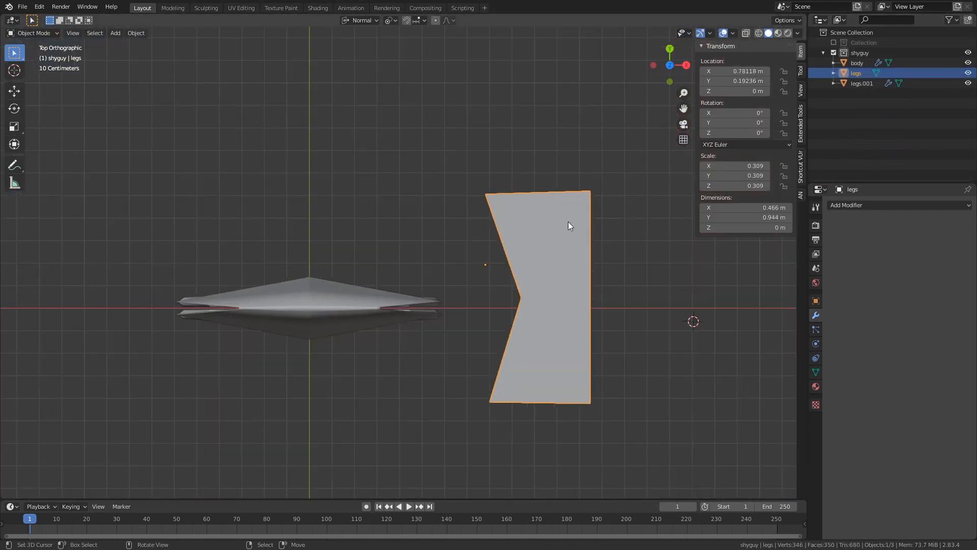
- Fold half the legs panel, thicken it to 0.04 m, and bevel the crease
key("Tab")
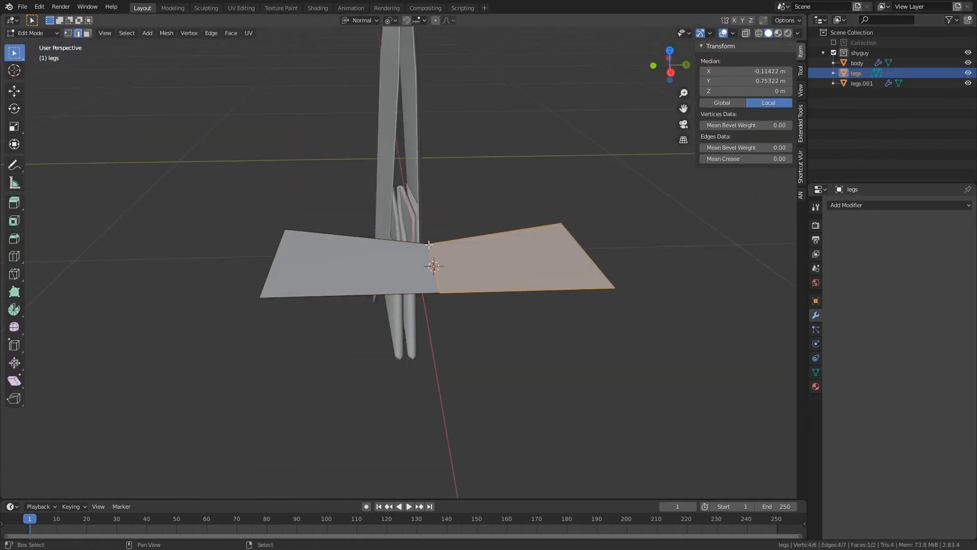
key("r")
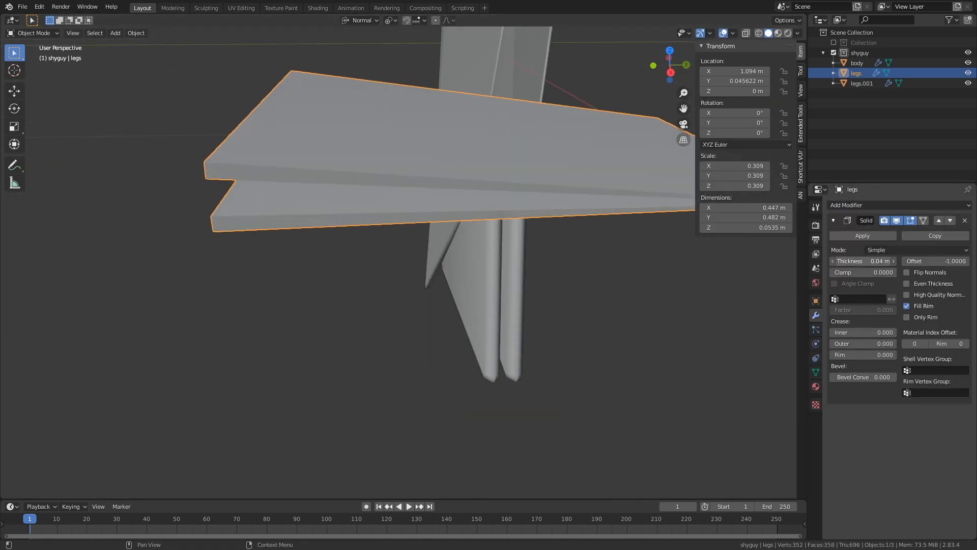
key("Tab")
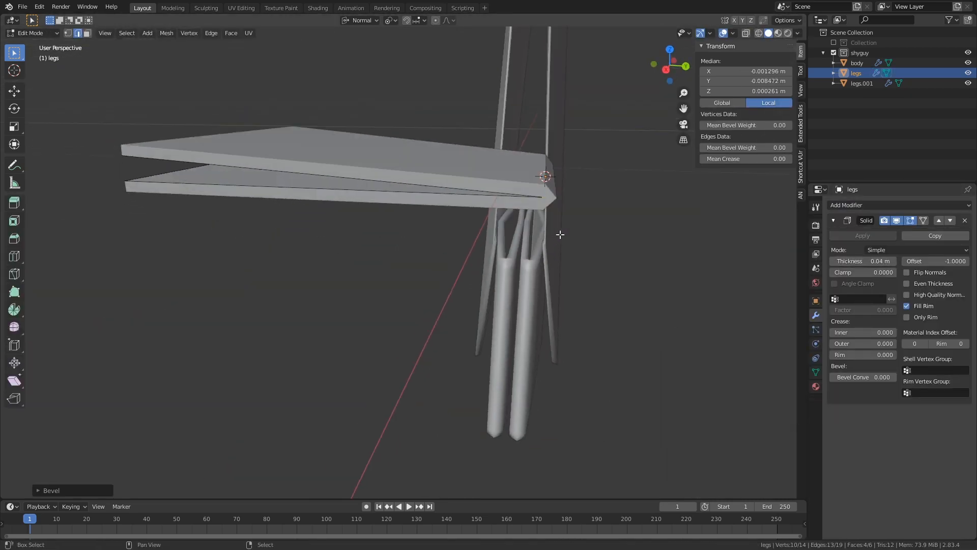
left_click(860, 204)
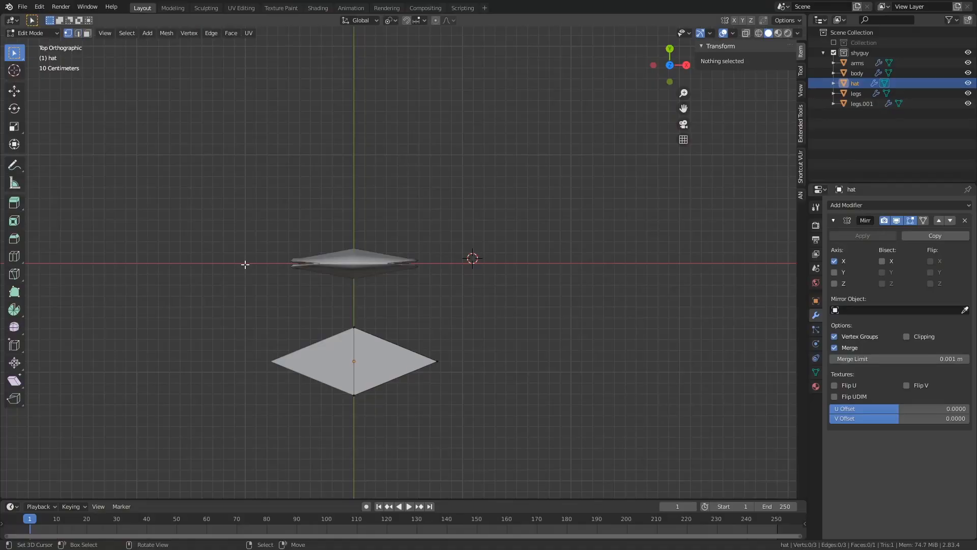
- Edit the hat piece in Edit Mode and nudge it along the Y axis
key("Tab")
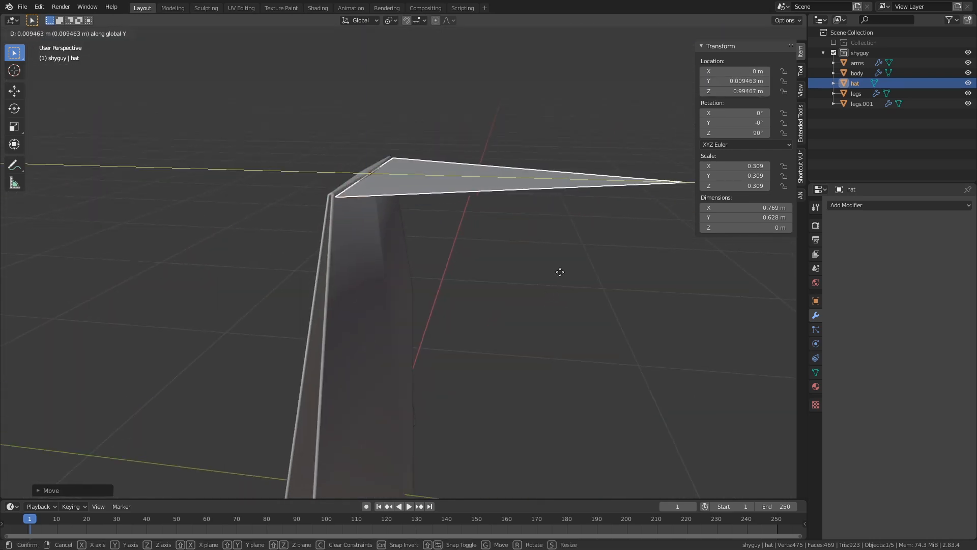
key("Tab")
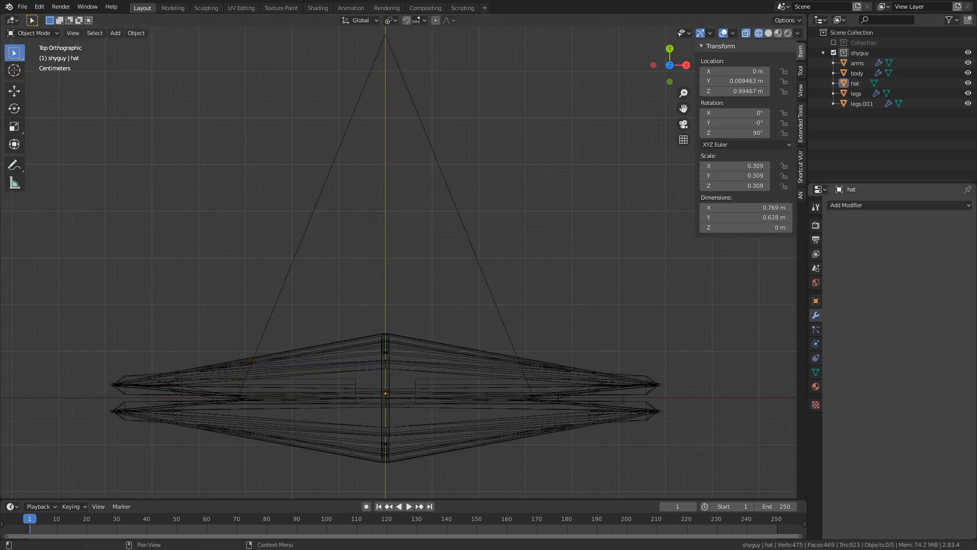
key("Tab")
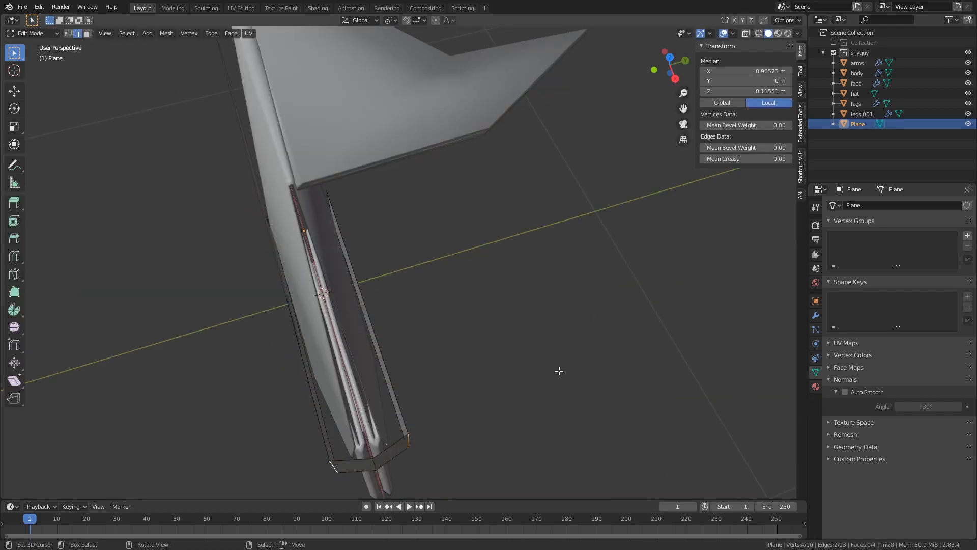
- Finish the mirrored, solidified belt strip and view the finished scene's Shading workspace
key("Tab")
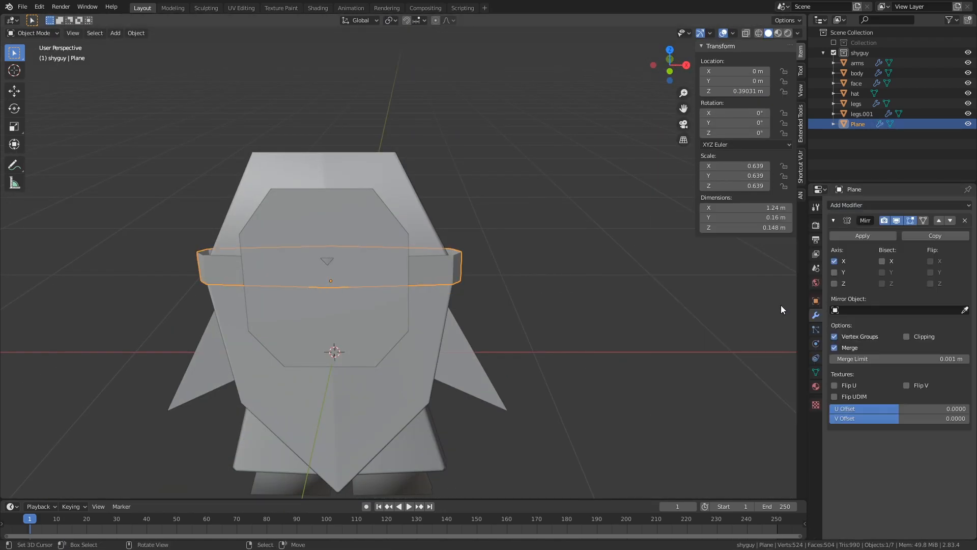
left_click(856, 83)
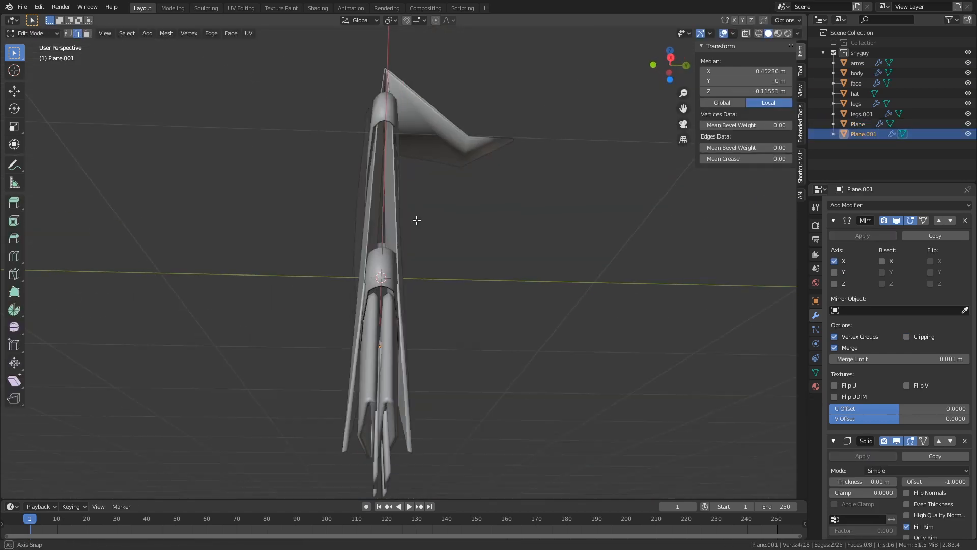
left_click(317, 8)
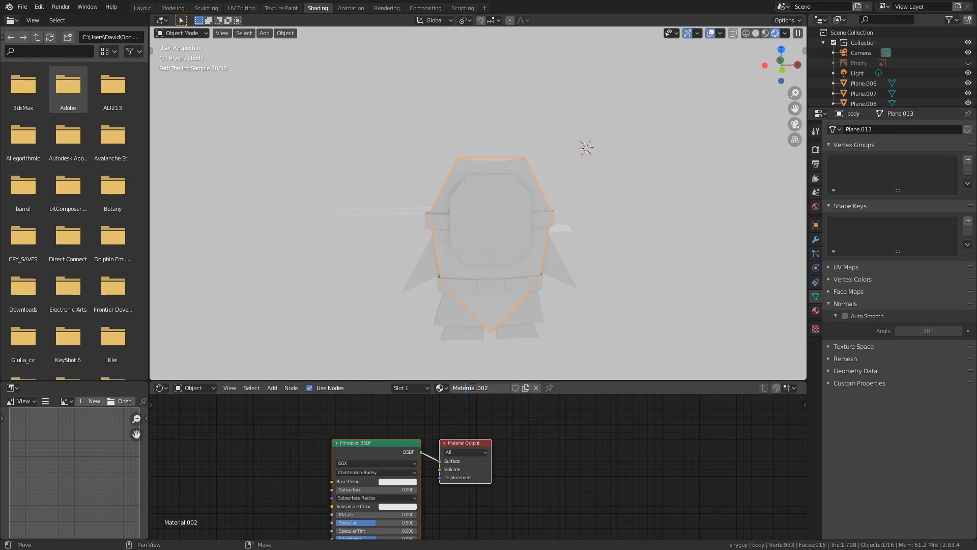
- Assign red_paper.001 to the body and add an RGB colour node
left_click(427, 387)
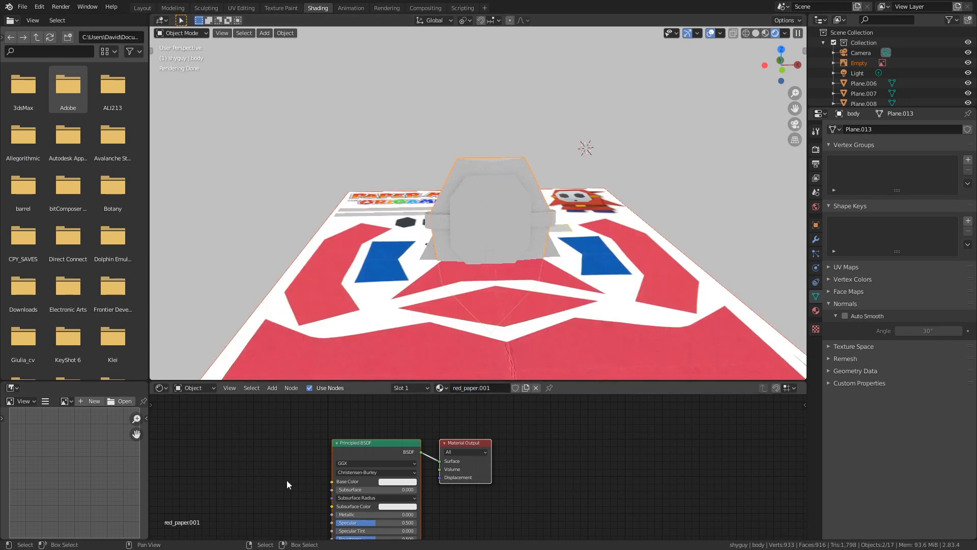
type("rg")
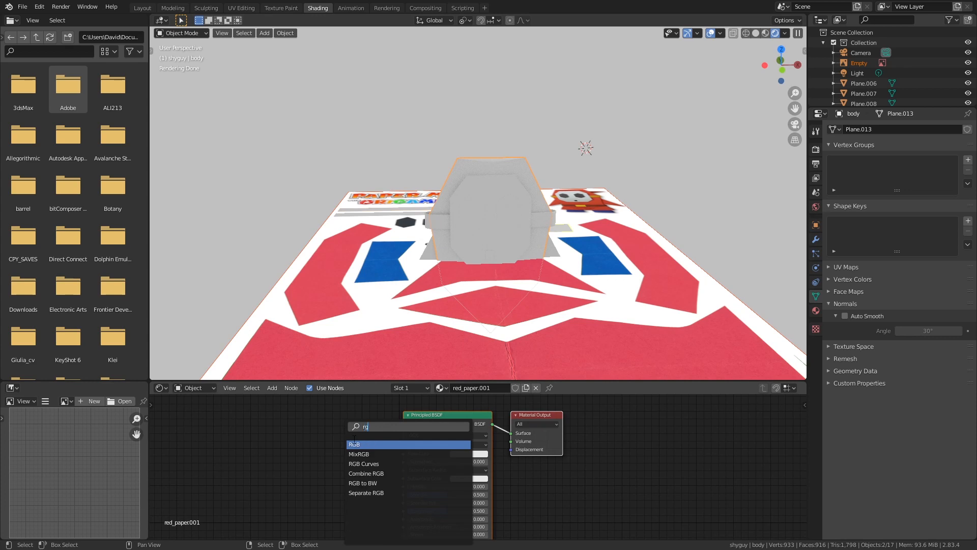
left_click(355, 443)
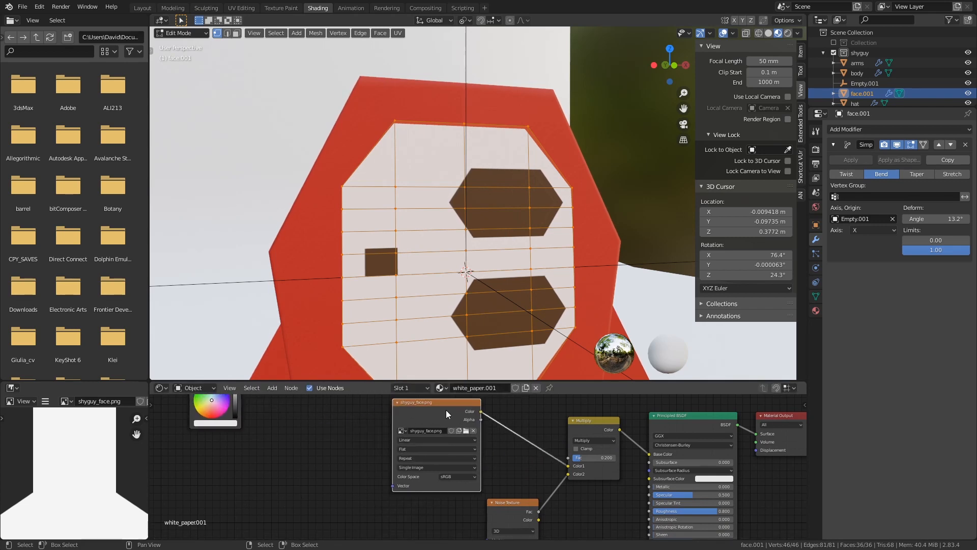
mouse_move(935, 240)
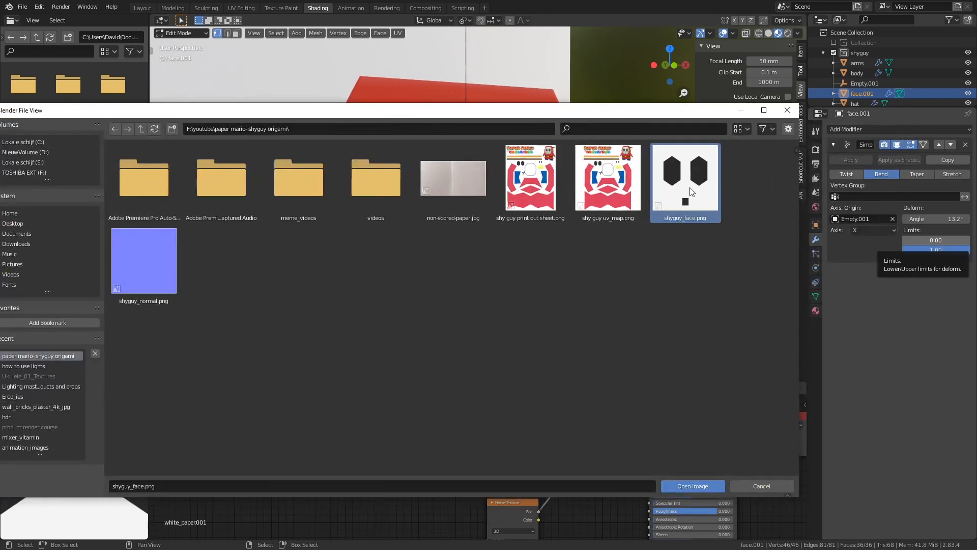
- Load shyguy_face.png into the face material's Image Texture node
left_click(691, 485)
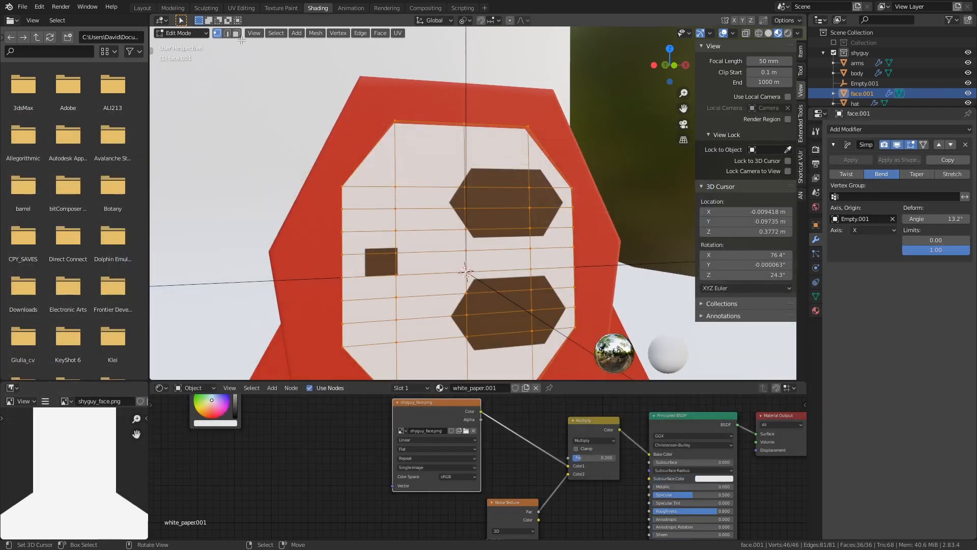
left_click(241, 8)
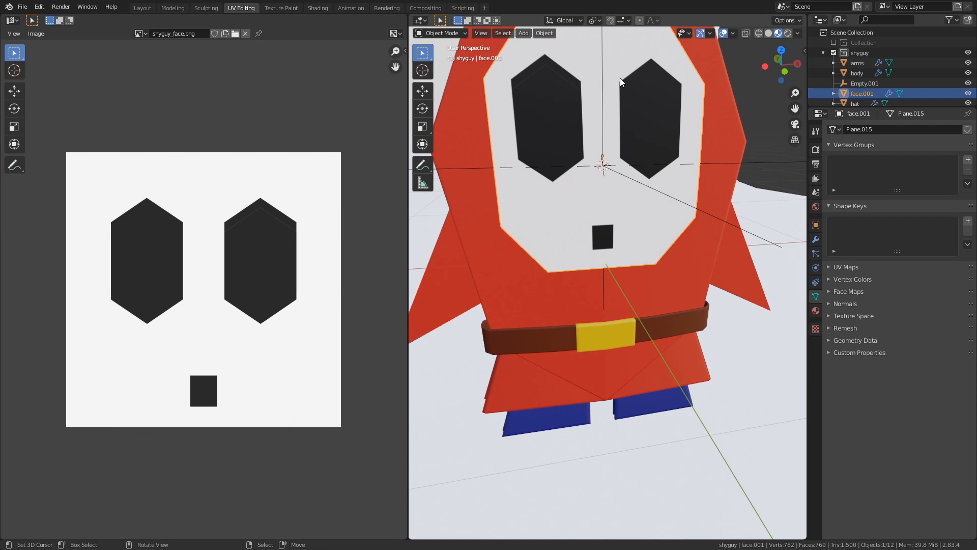
mouse_move(556, 111)
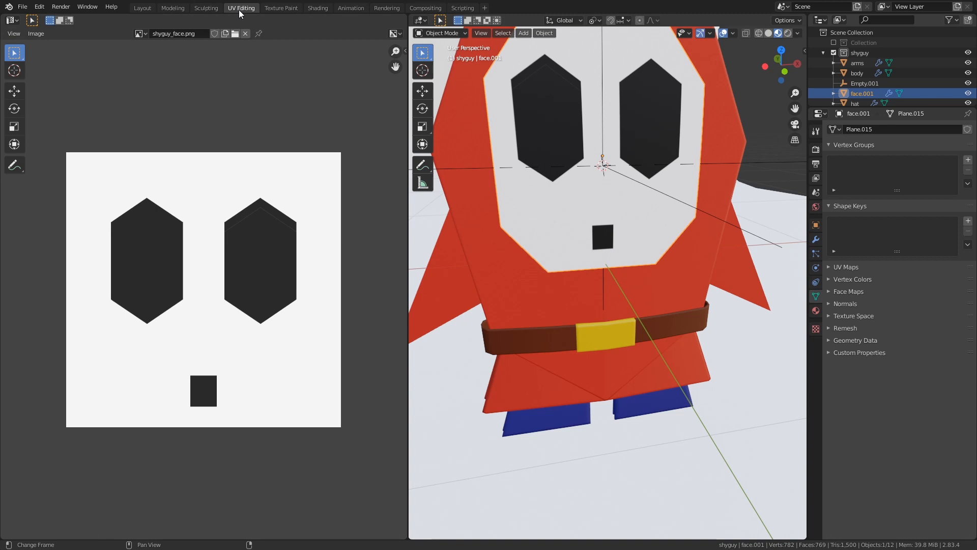
- Return from UV editing to the face material's node setup
left_click(316, 8)
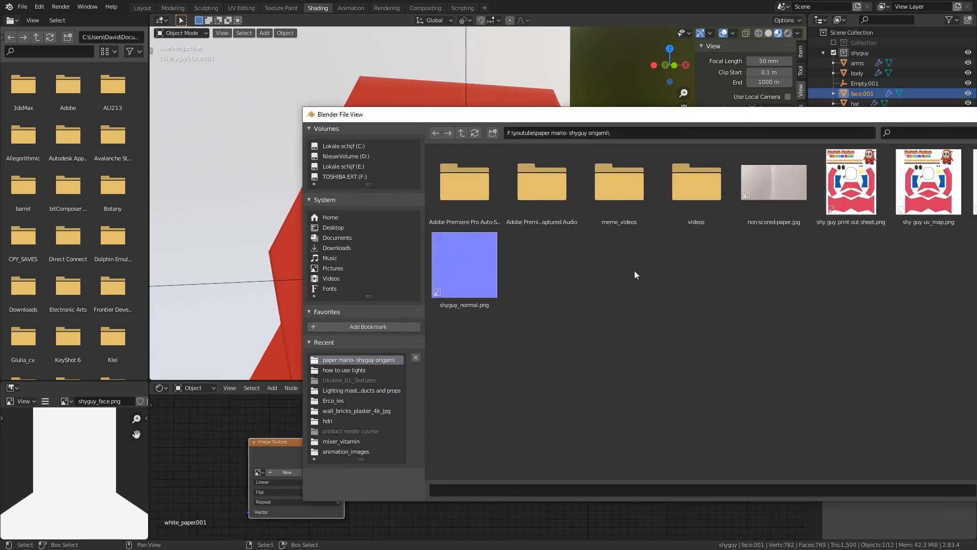
- Load shyguy_normal.png as Non-Color data and add a Normal Map node
left_click(464, 264)
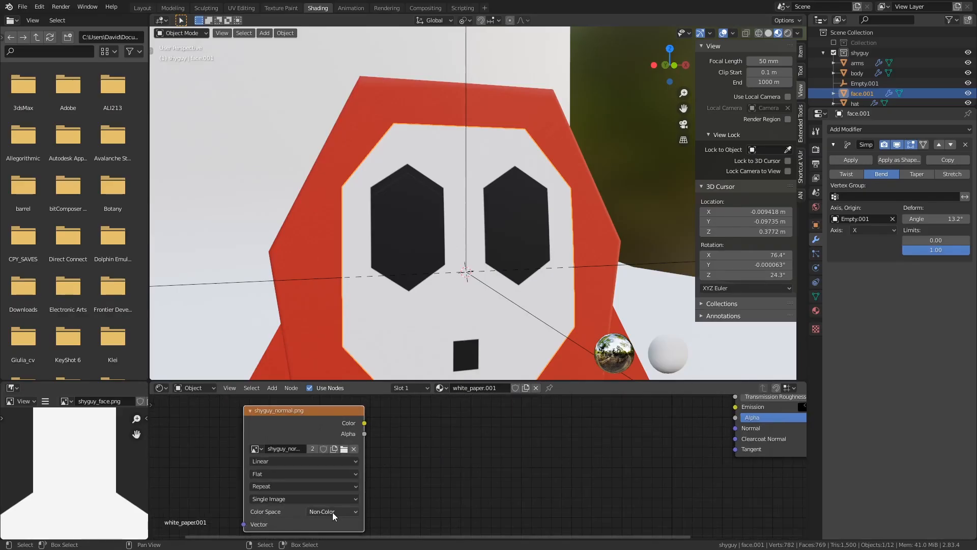
left_click(272, 387)
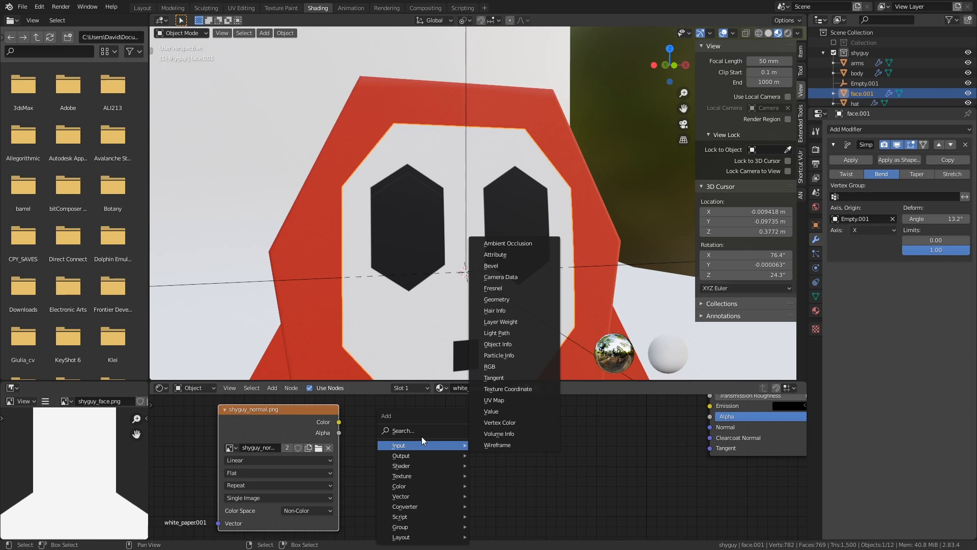
type("nd")
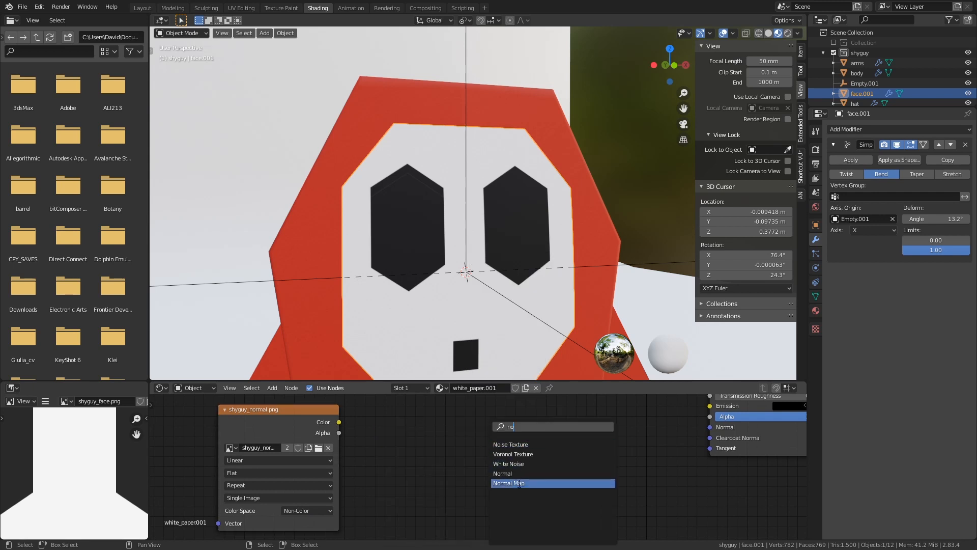
left_click(508, 482)
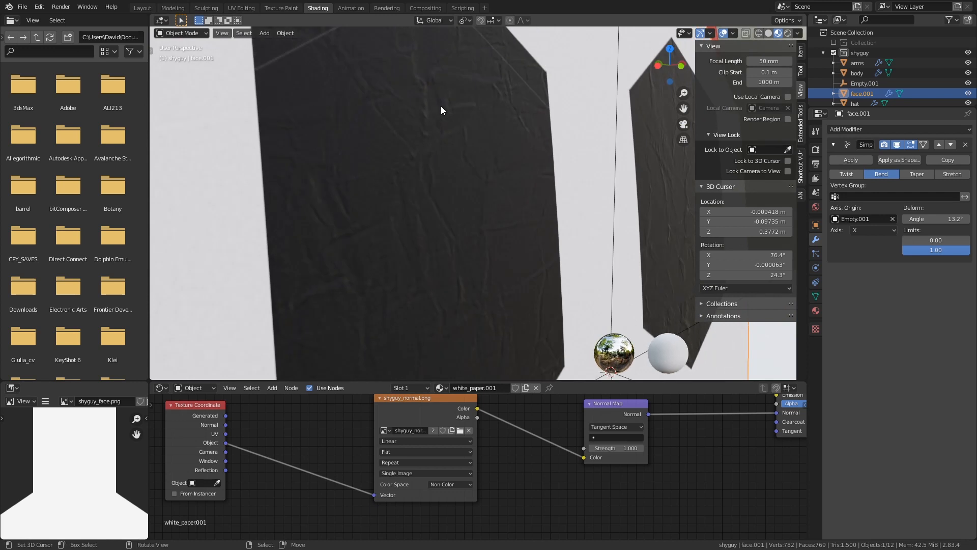
mouse_move(515, 183)
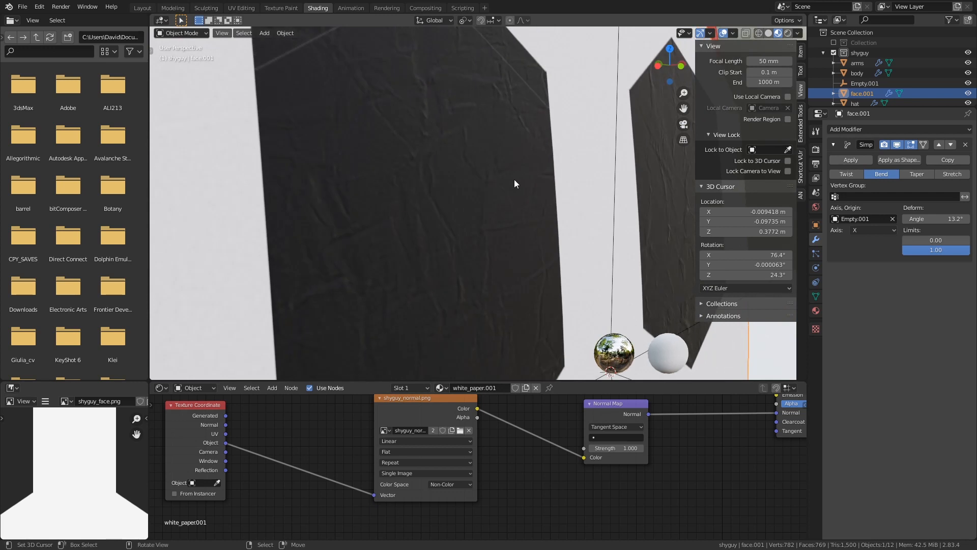